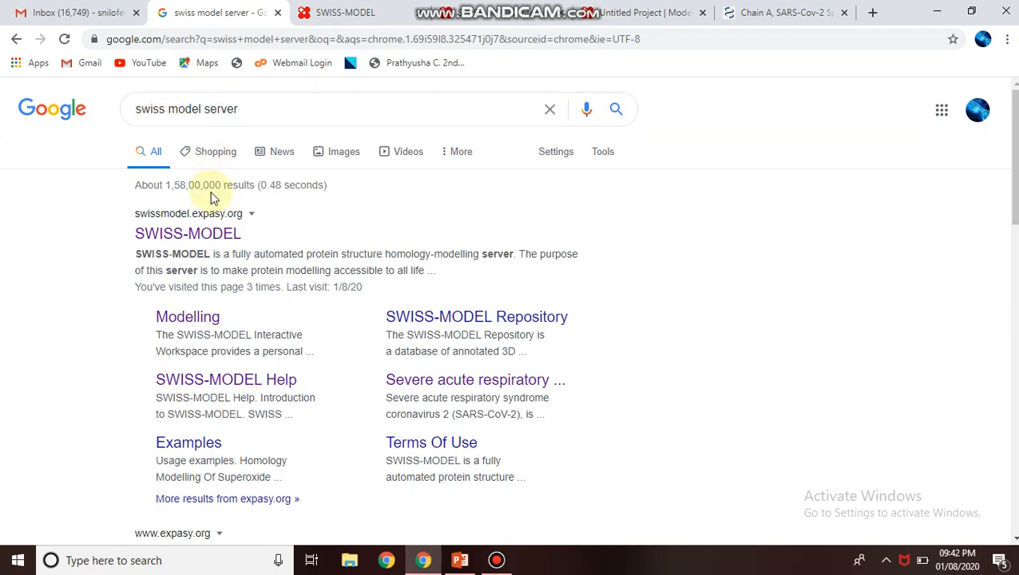
Open the SWISS-MODEL homepage from the 'swiss model server' search results.
{"action": "left_click", "coordinate": [344, 12]}
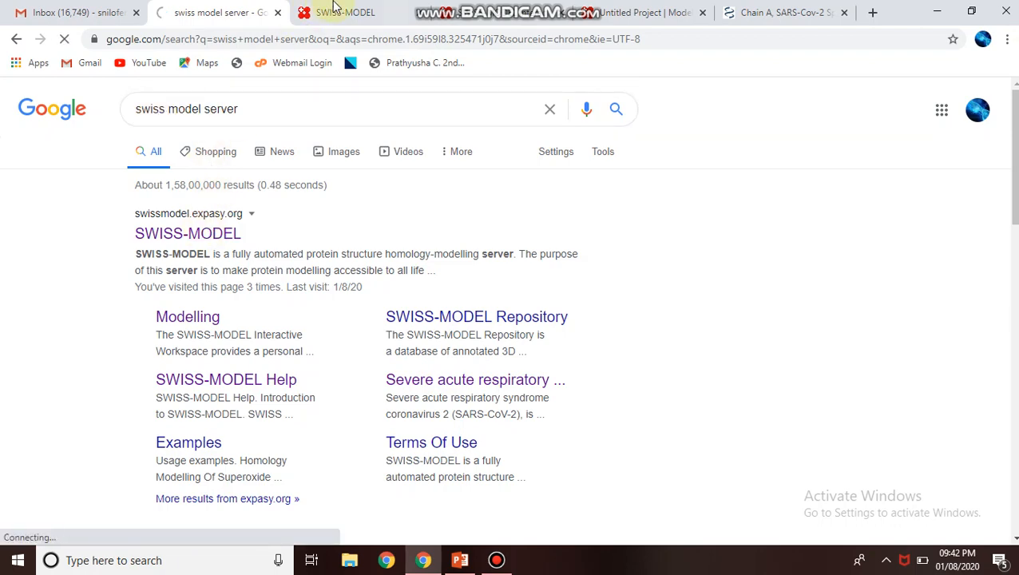
{"action": "left_click", "coordinate": [186, 232]}
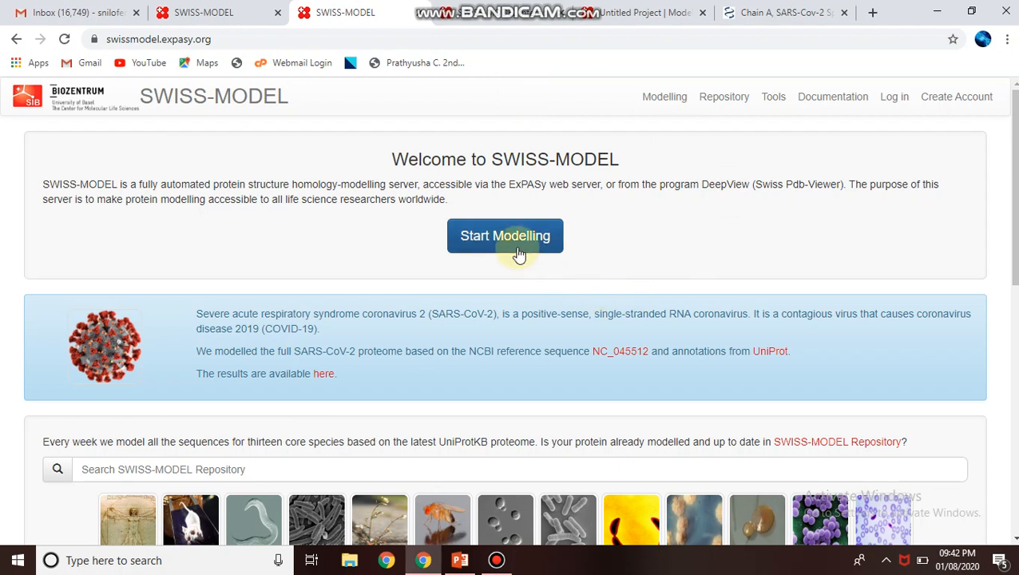
Start a new SWISS-MODEL modelling project, then go to the NCBI spike S1 FASTA page.
{"action": "left_click", "coordinate": [505, 234]}
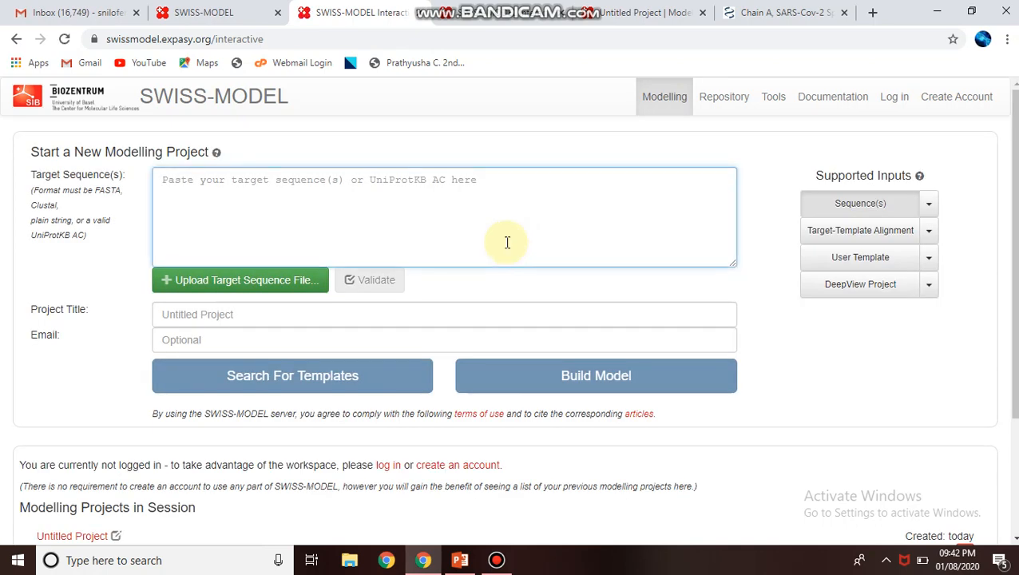
{"action": "mouse_move", "coordinate": [83, 179]}
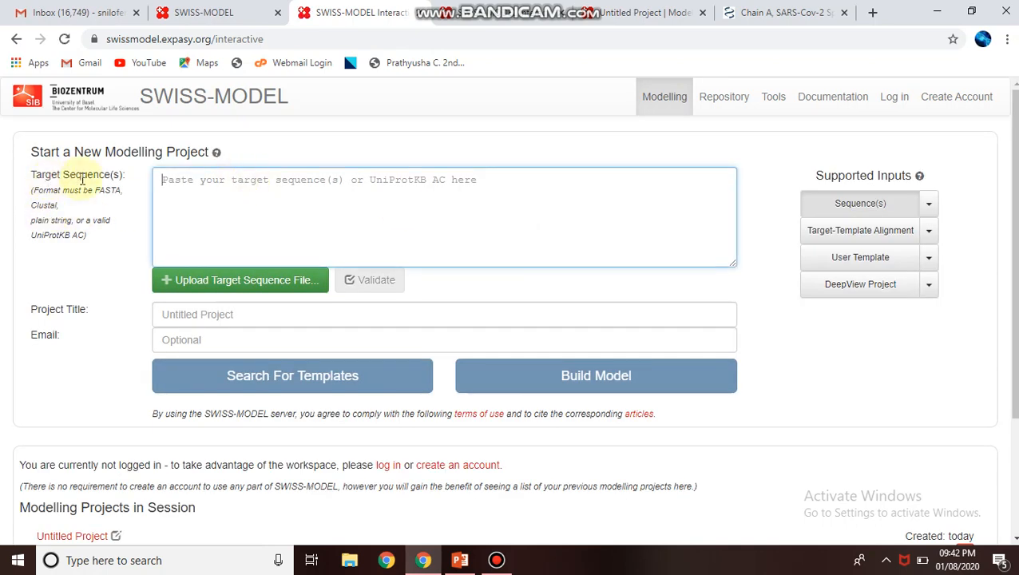
{"action": "mouse_move", "coordinate": [102, 202]}
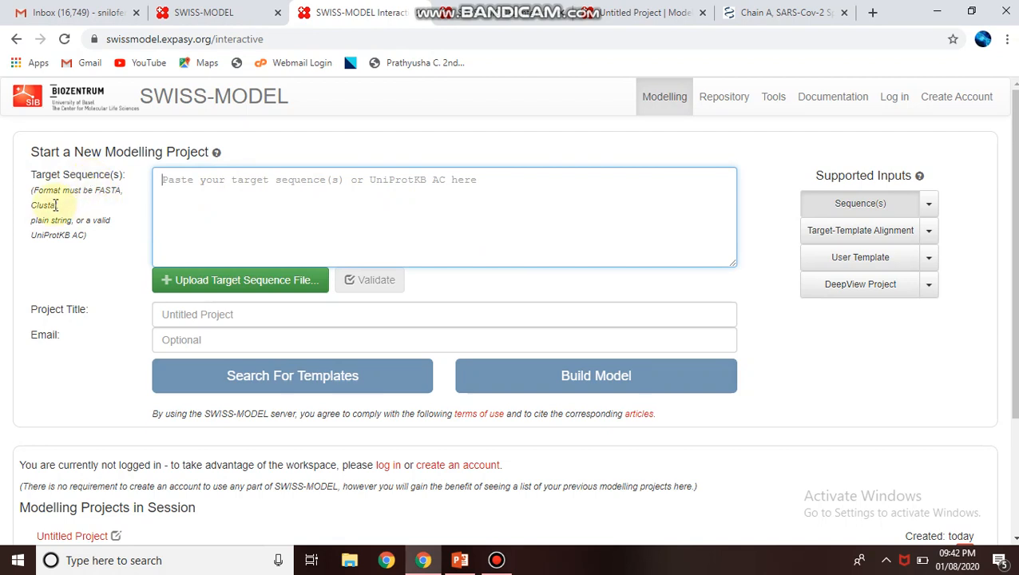
{"action": "mouse_move", "coordinate": [79, 217]}
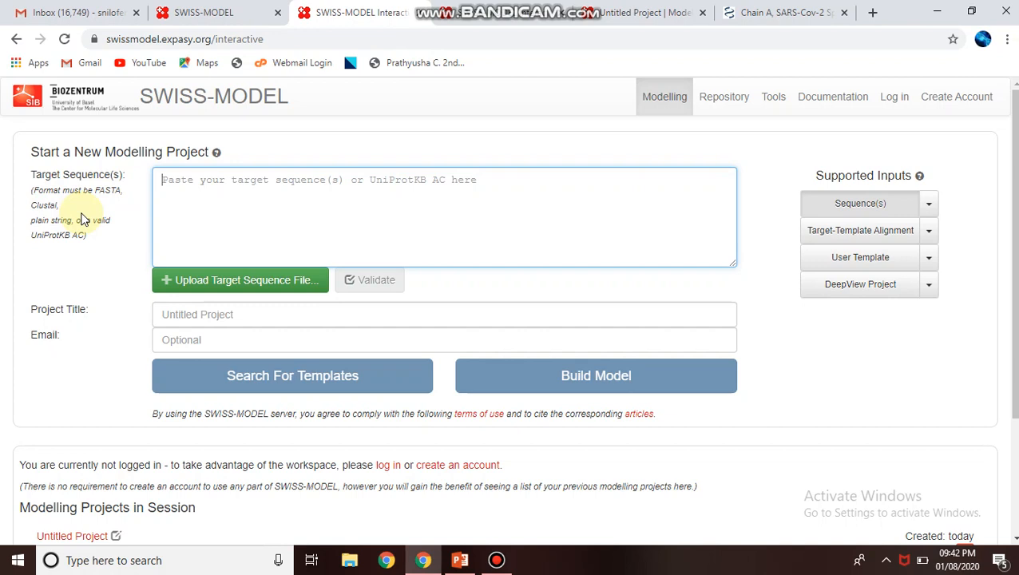
{"action": "mouse_move", "coordinate": [50, 246]}
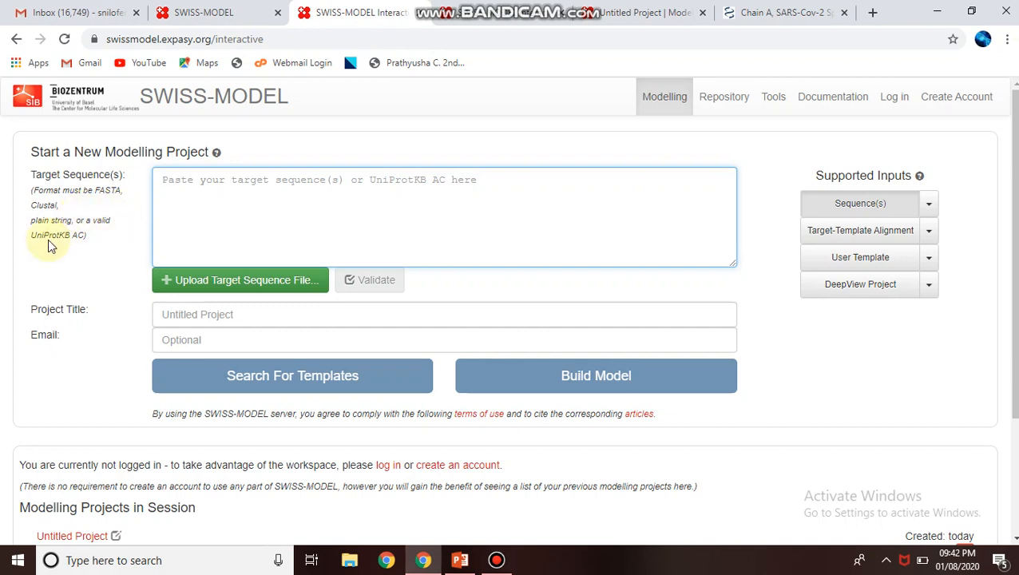
{"action": "mouse_move", "coordinate": [230, 204]}
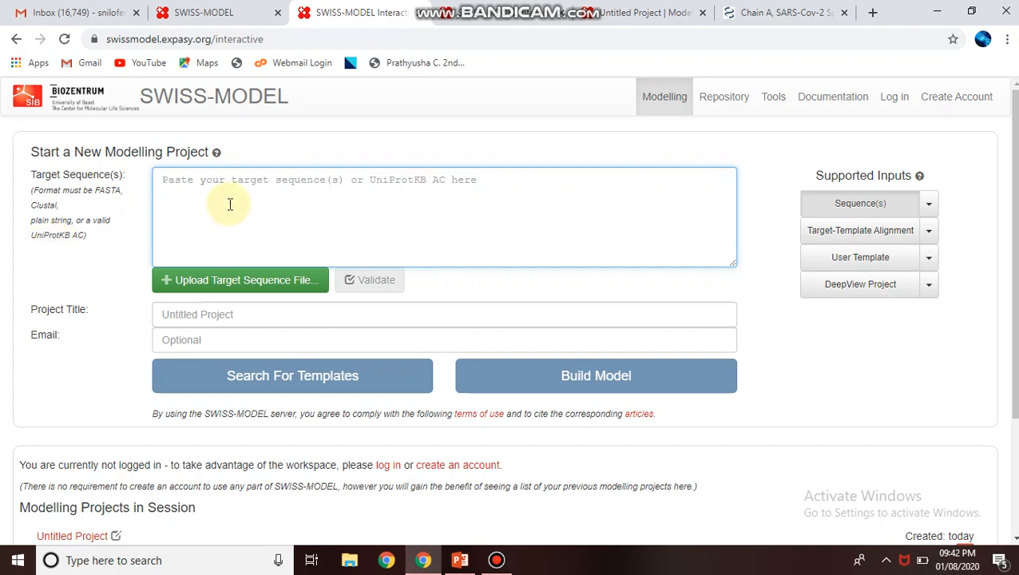
{"action": "mouse_move", "coordinate": [262, 222]}
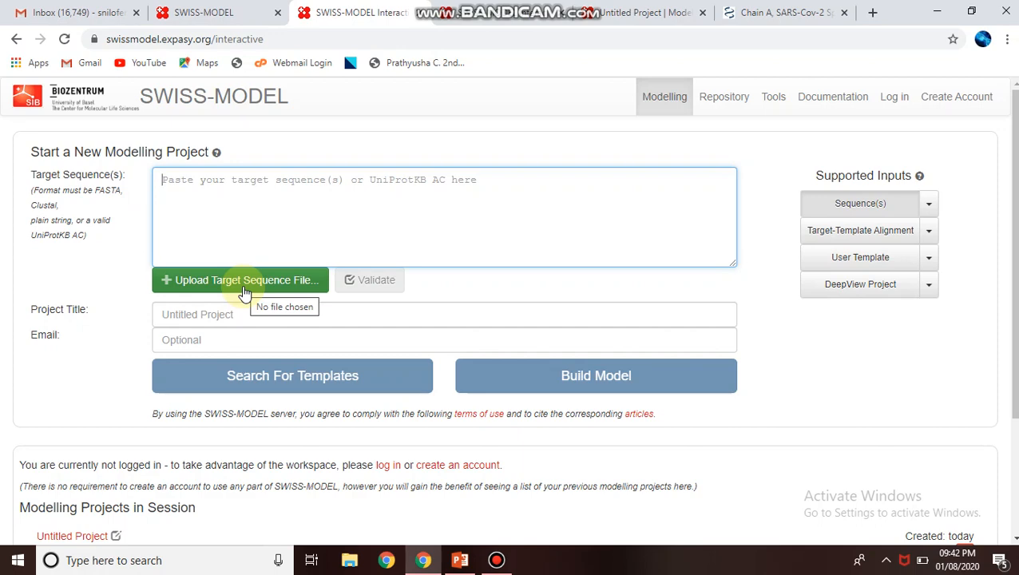
{"action": "left_click", "coordinate": [782, 12]}
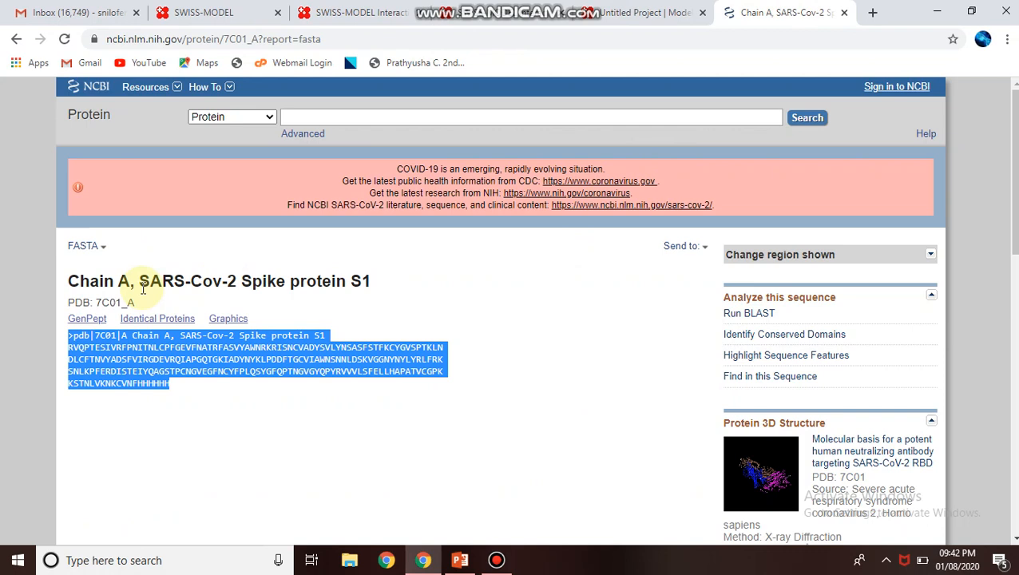
Select the SARS-CoV-2 spike S1 chain A FASTA sequence on the NCBI page.
{"action": "double_click", "coordinate": [191, 281]}
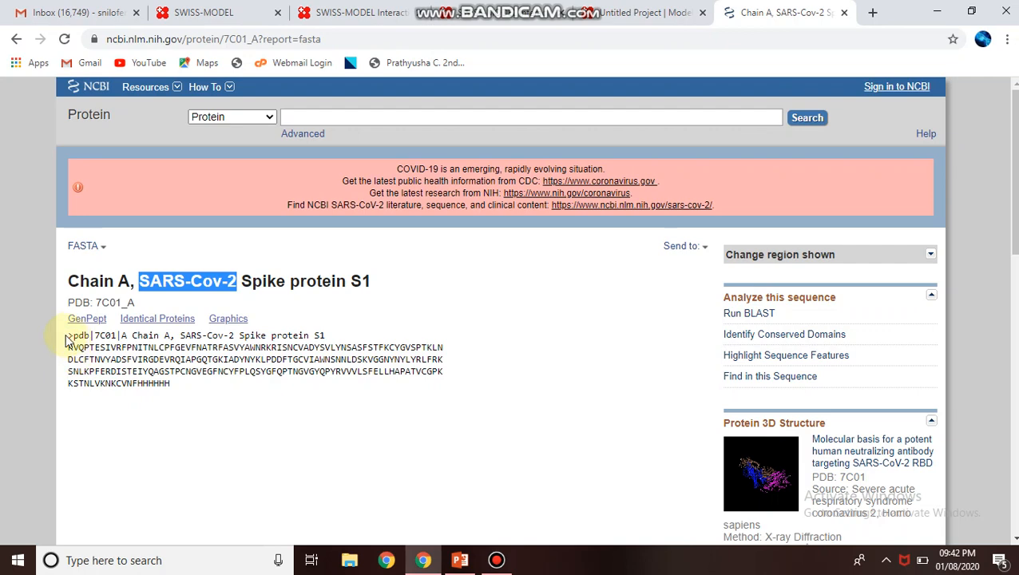
{"action": "left_click_drag", "start_coordinate": [68, 335], "coordinate": [168, 383]}
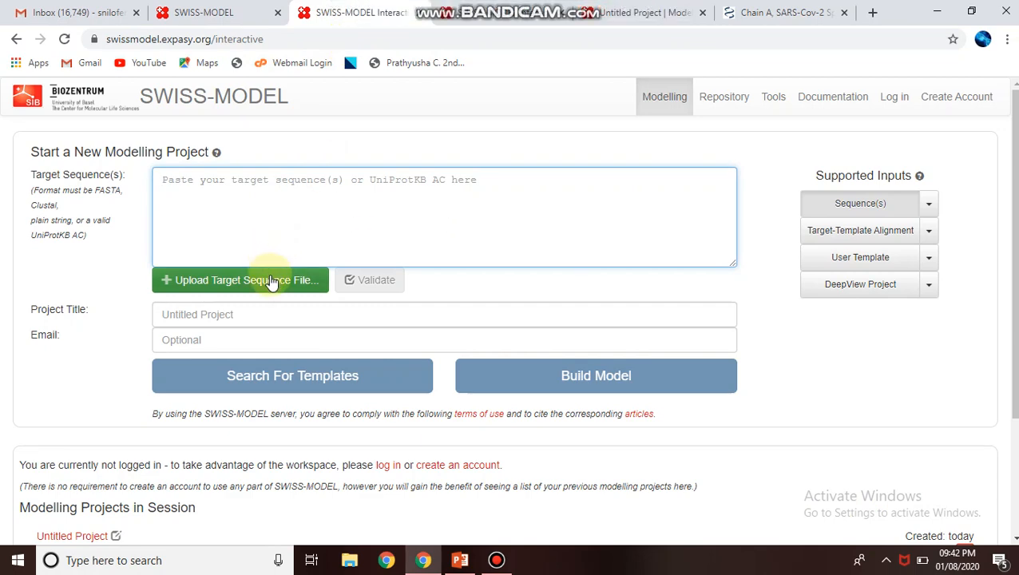
{"action": "left_click", "coordinate": [240, 280]}
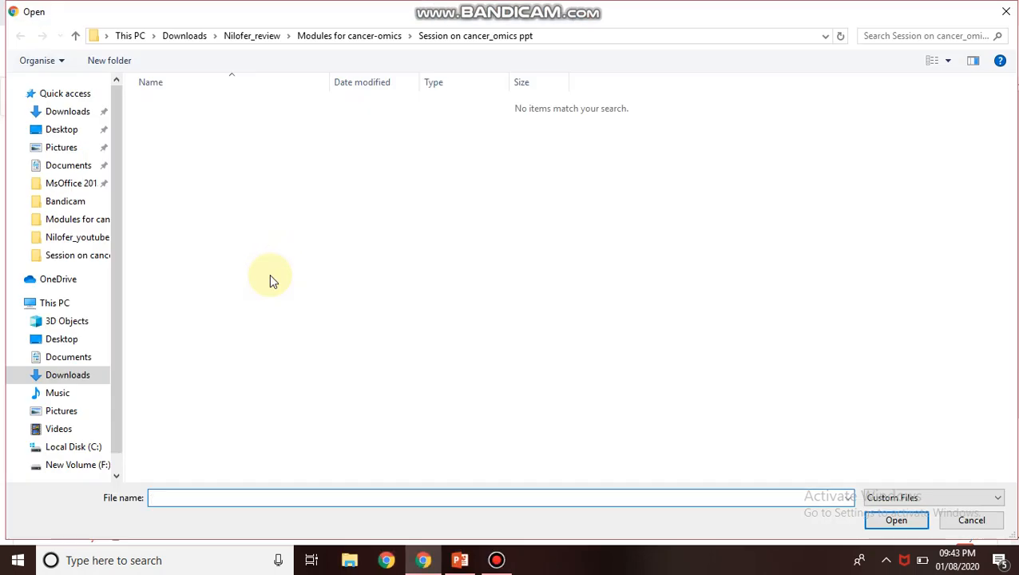
{"action": "mouse_move", "coordinate": [896, 520]}
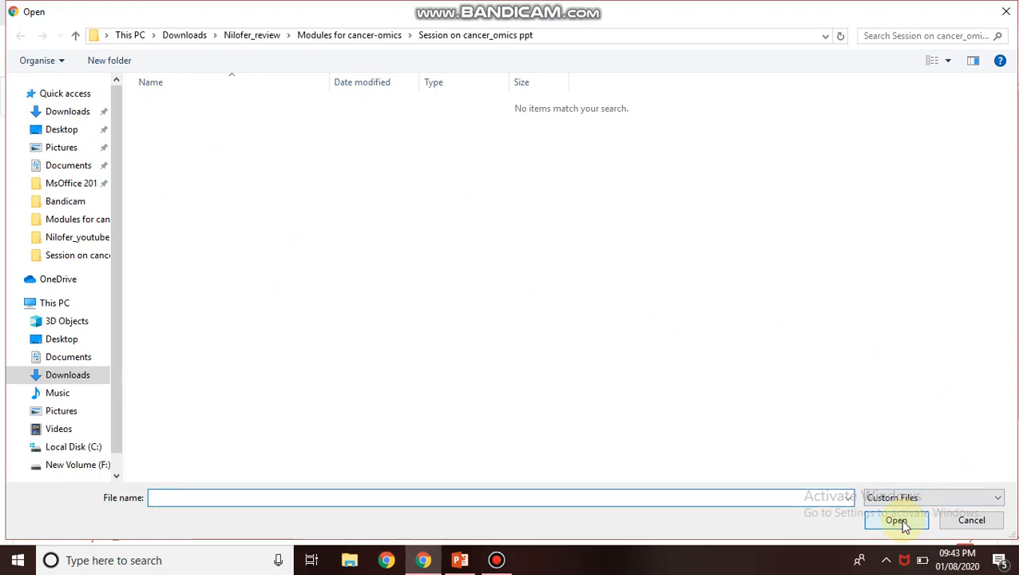
{"action": "mouse_move", "coordinate": [174, 258]}
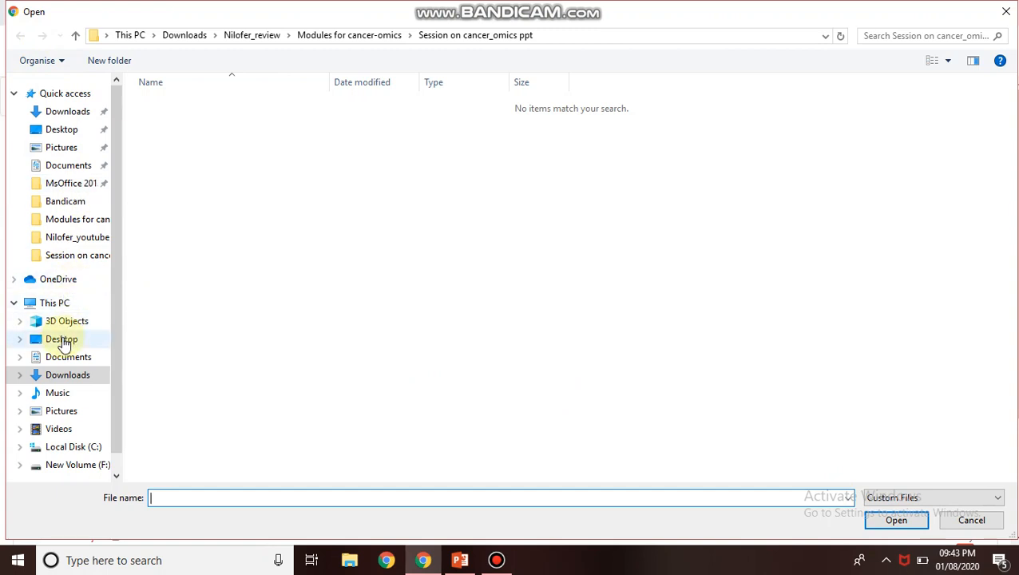
{"action": "left_click", "coordinate": [67, 374]}
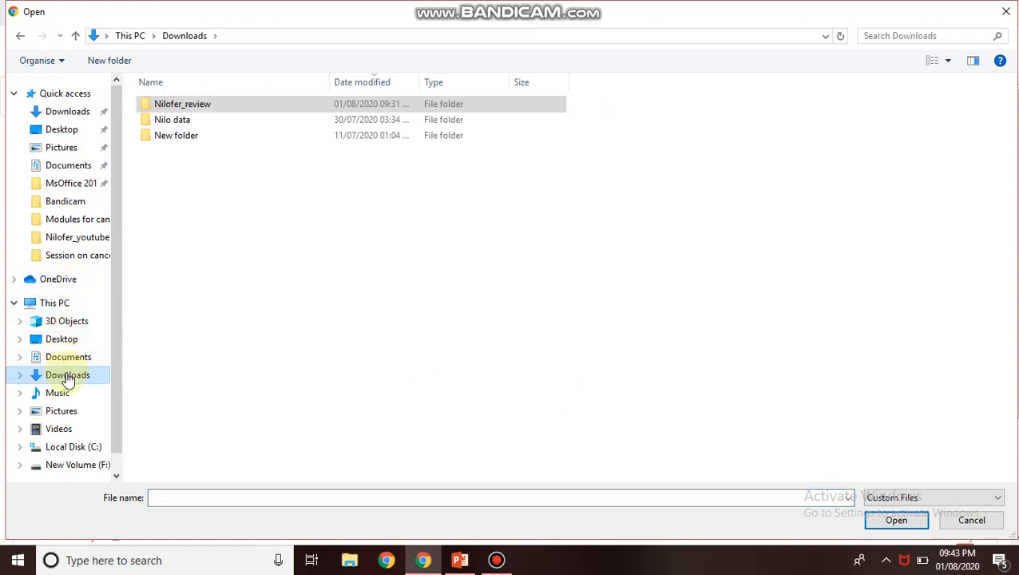
{"action": "mouse_move", "coordinate": [423, 559]}
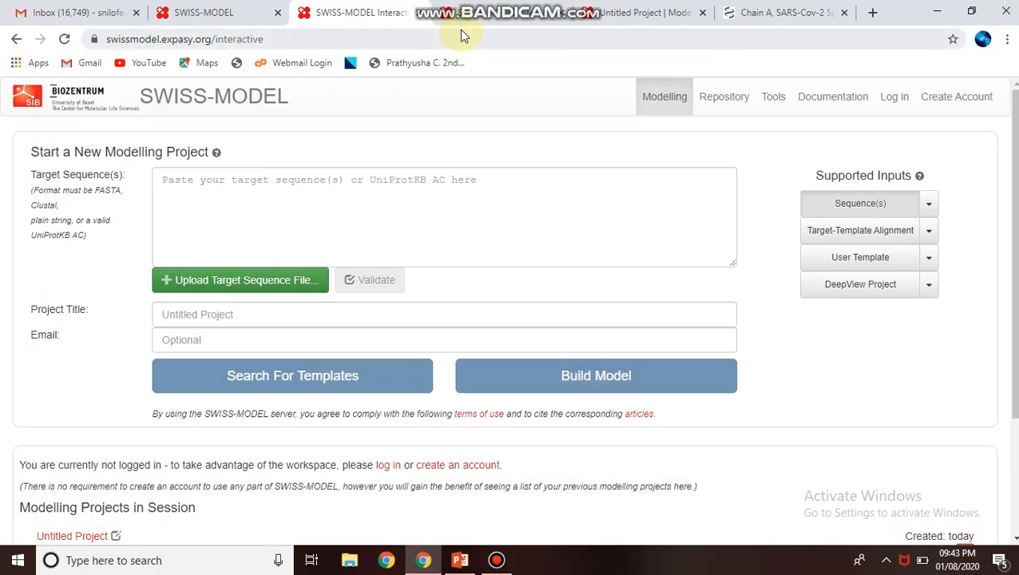
Paste the copied NCBI spike S1 FASTA sequence into SWISS-MODEL's Target Sequence field.
{"action": "left_click", "coordinate": [782, 12]}
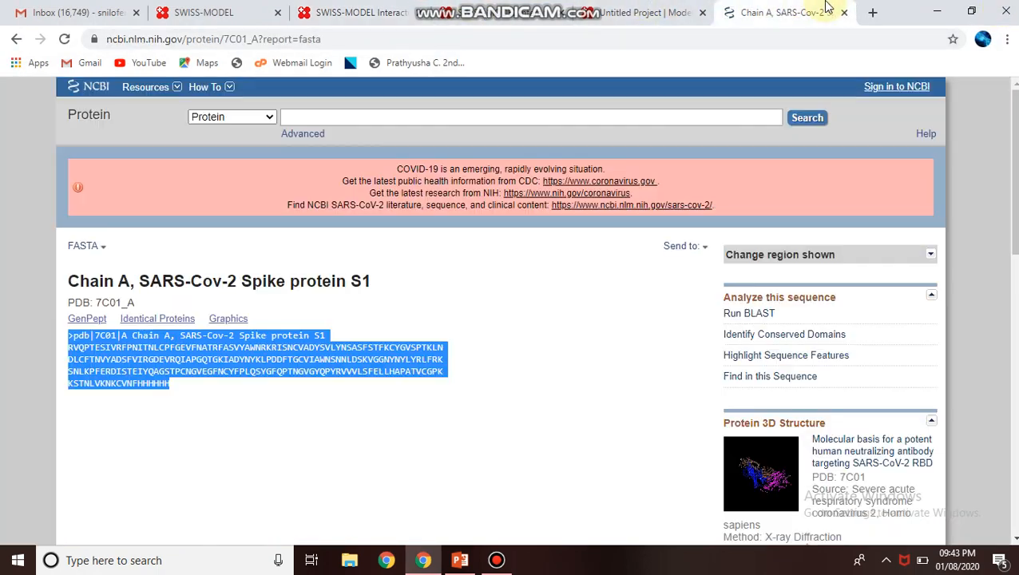
{"action": "mouse_move", "coordinate": [471, 233]}
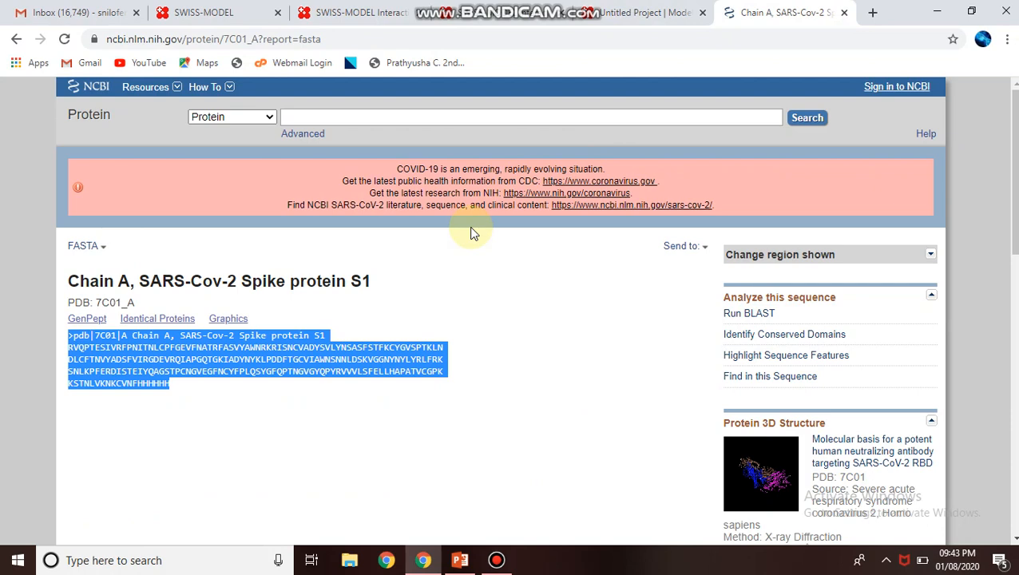
{"action": "mouse_move", "coordinate": [331, 9]}
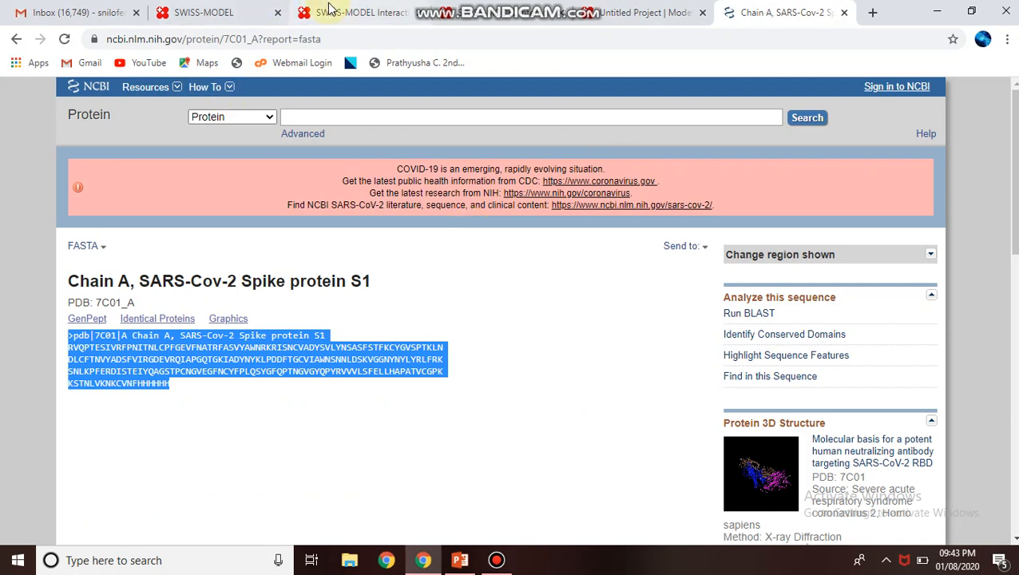
{"action": "left_click", "coordinate": [356, 12]}
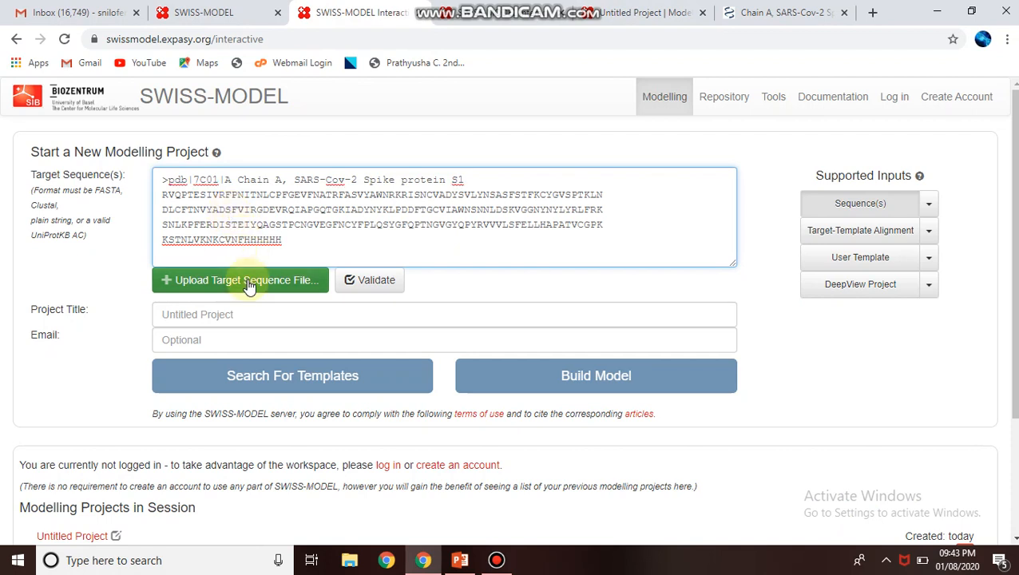
Validate the 229-residue target sequence and title the project 'COVID-19'.
{"action": "left_click", "coordinate": [369, 279]}
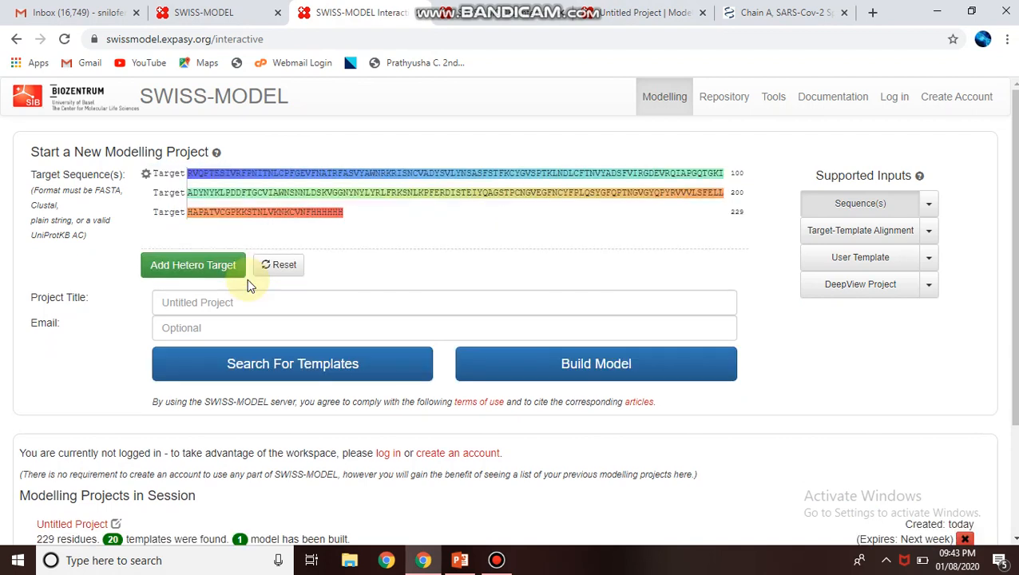
{"action": "left_click", "coordinate": [444, 301]}
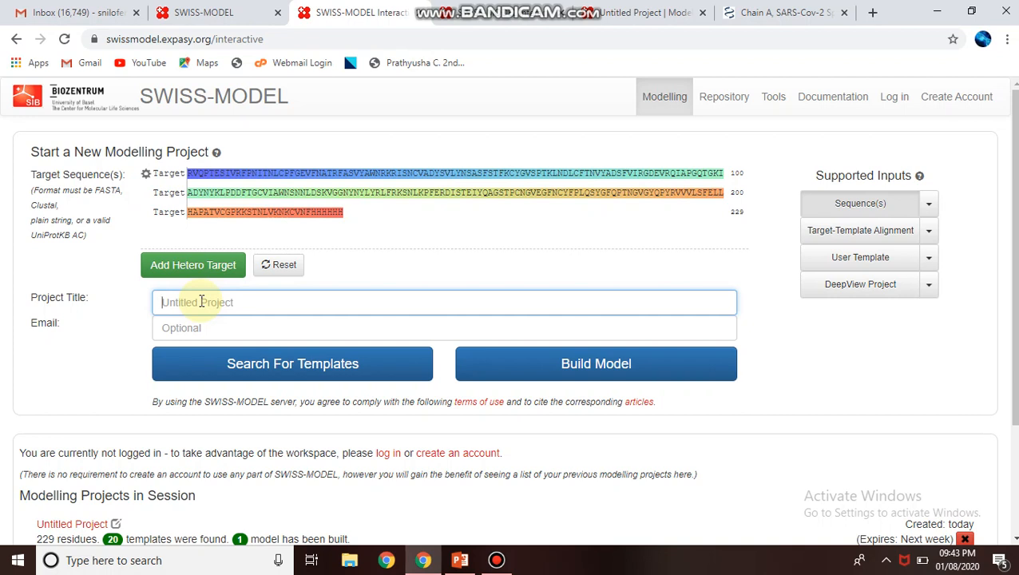
{"action": "type", "text": "C"}
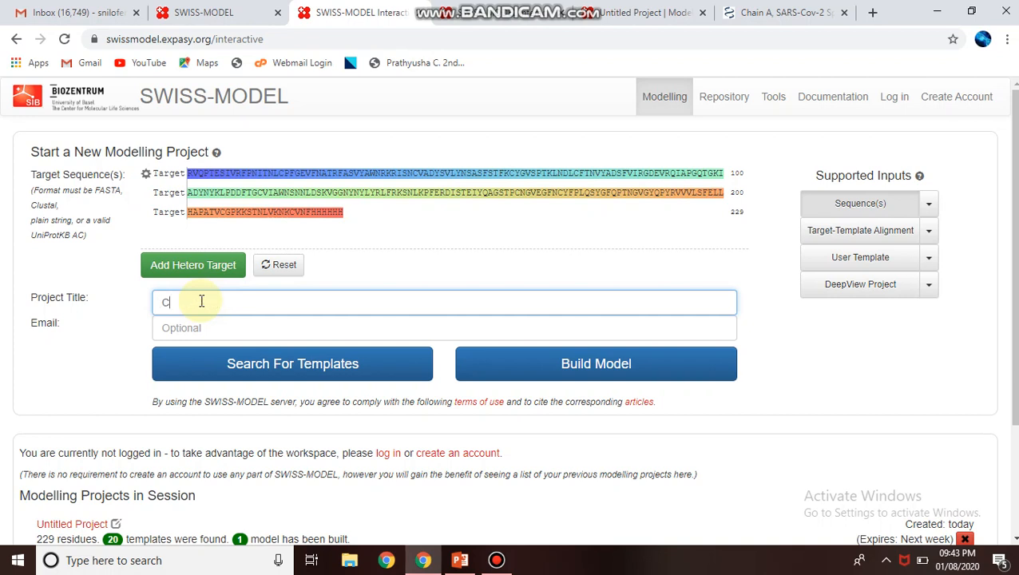
{"action": "type", "text": "O"}
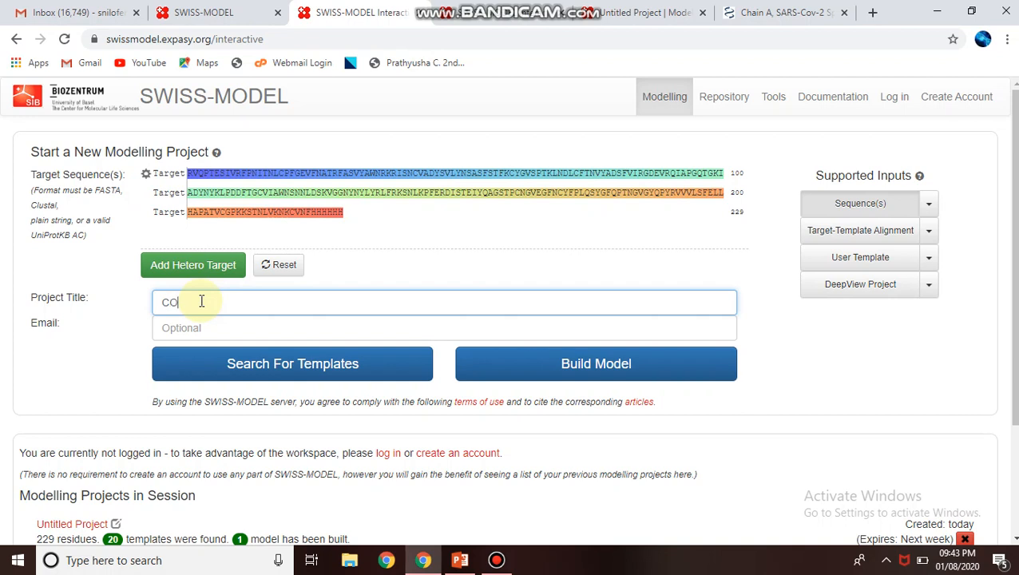
{"action": "type", "text": "VID"}
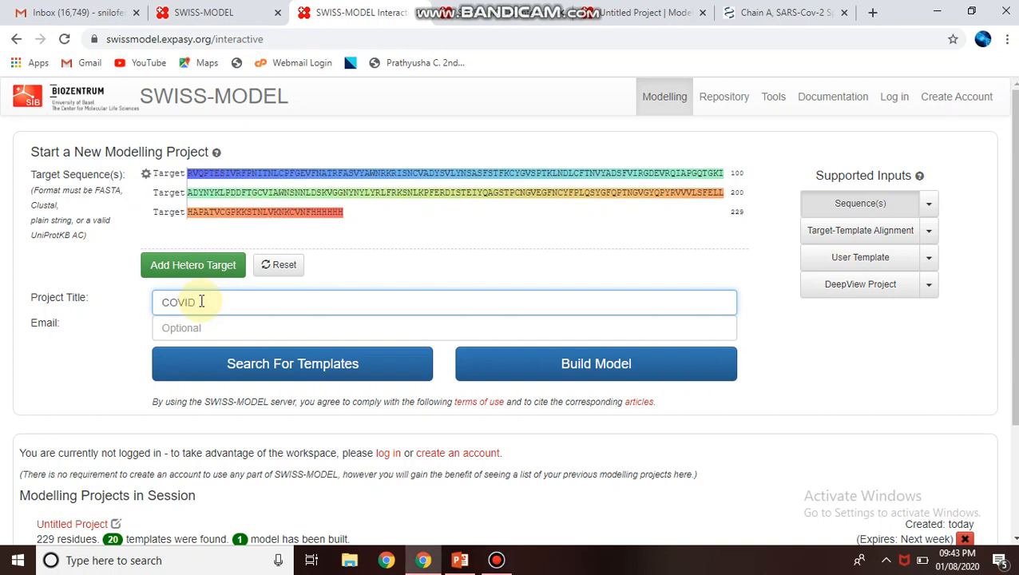
{"action": "type", "text": "-19"}
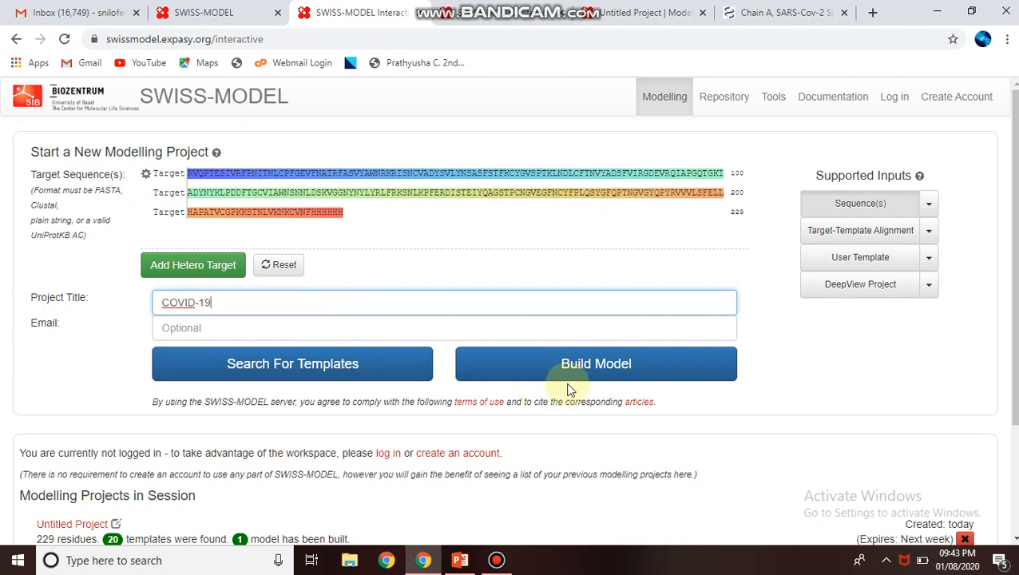
{"action": "mouse_move", "coordinate": [587, 373]}
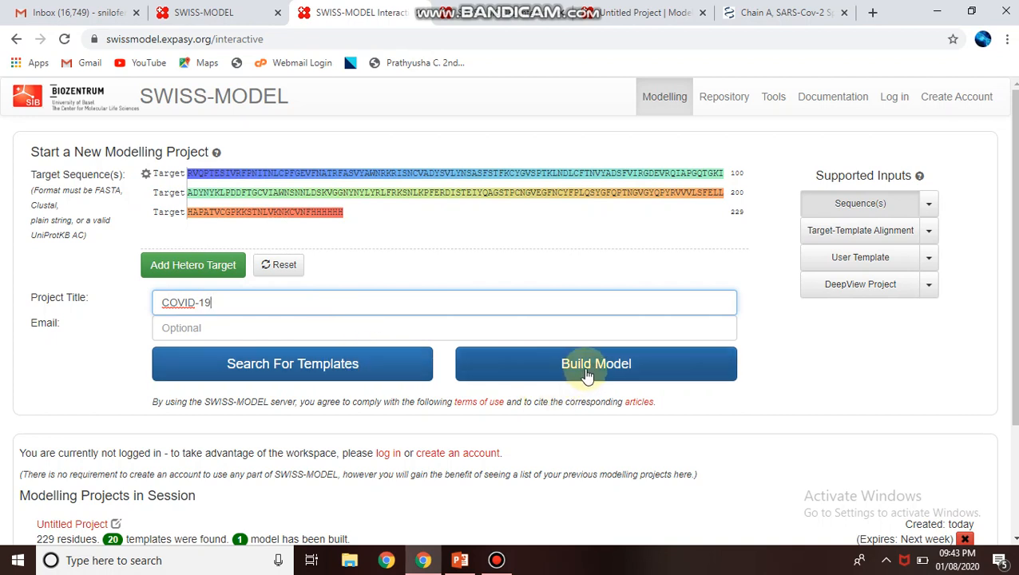
{"action": "mouse_move", "coordinate": [348, 374]}
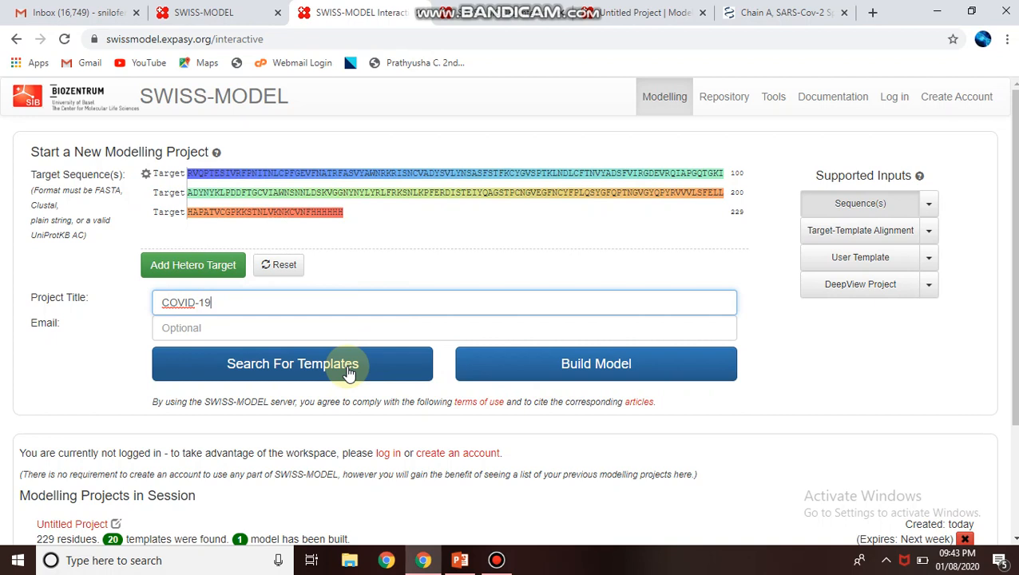
{"action": "mouse_move", "coordinate": [596, 363]}
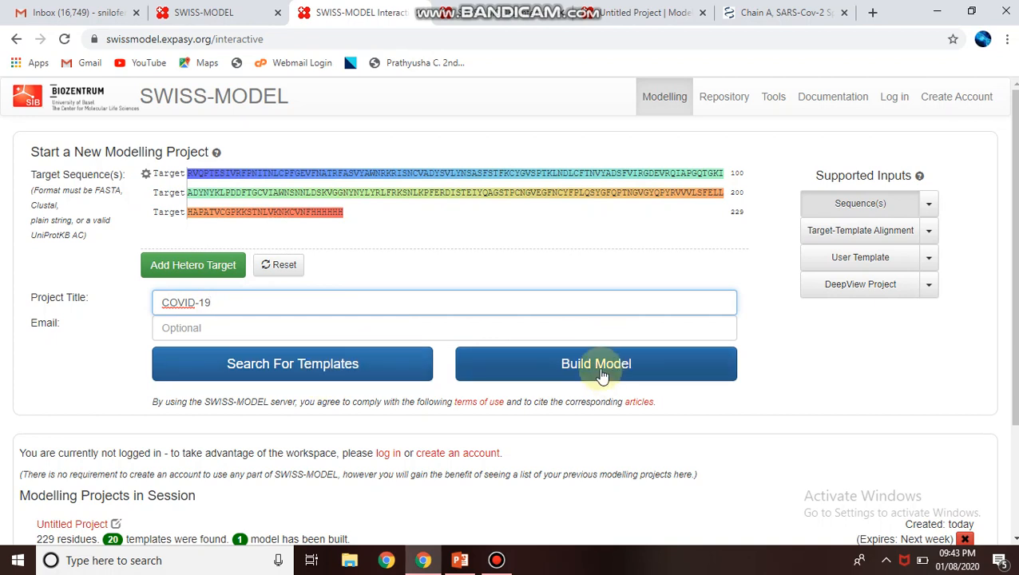
Build the model and load the homo-trimer spike glycoprotein results page.
{"action": "left_click", "coordinate": [595, 363]}
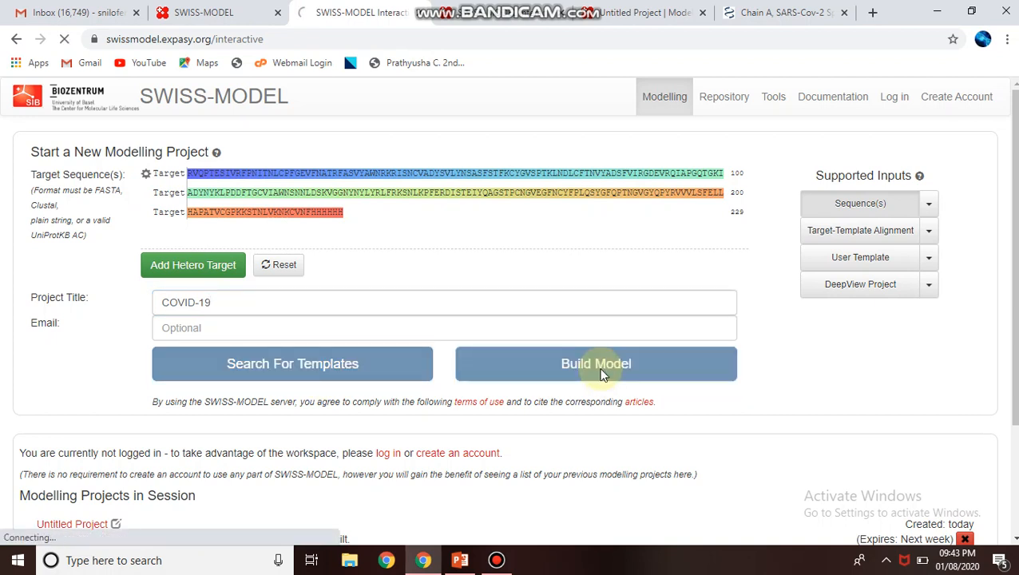
{"action": "left_click", "coordinate": [596, 363]}
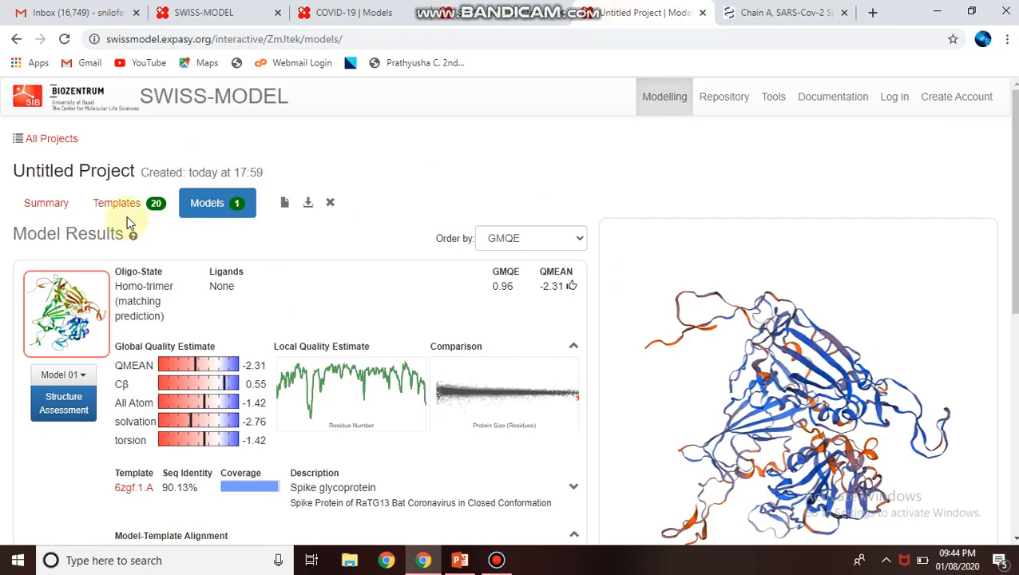
{"action": "mouse_move", "coordinate": [474, 157]}
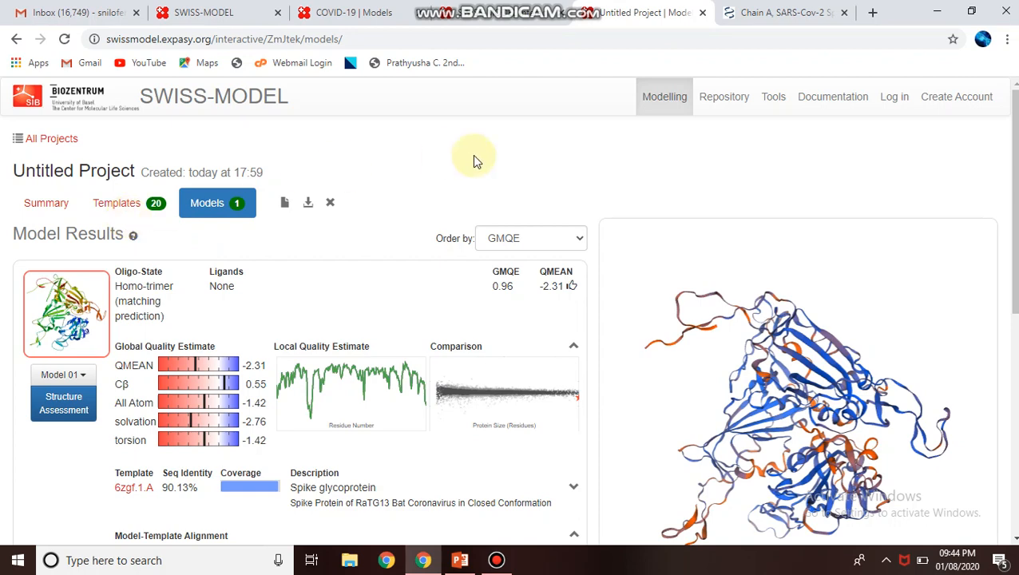
{"action": "scroll", "scroll_direction": "down", "scroll_amount": 3}
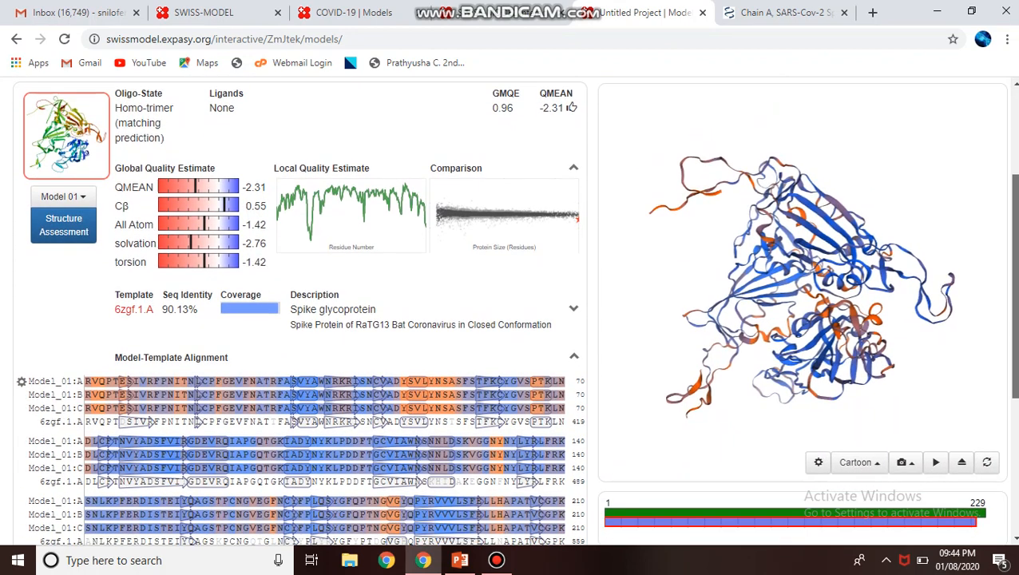
{"action": "scroll", "scroll_direction": "down", "scroll_amount": 3}
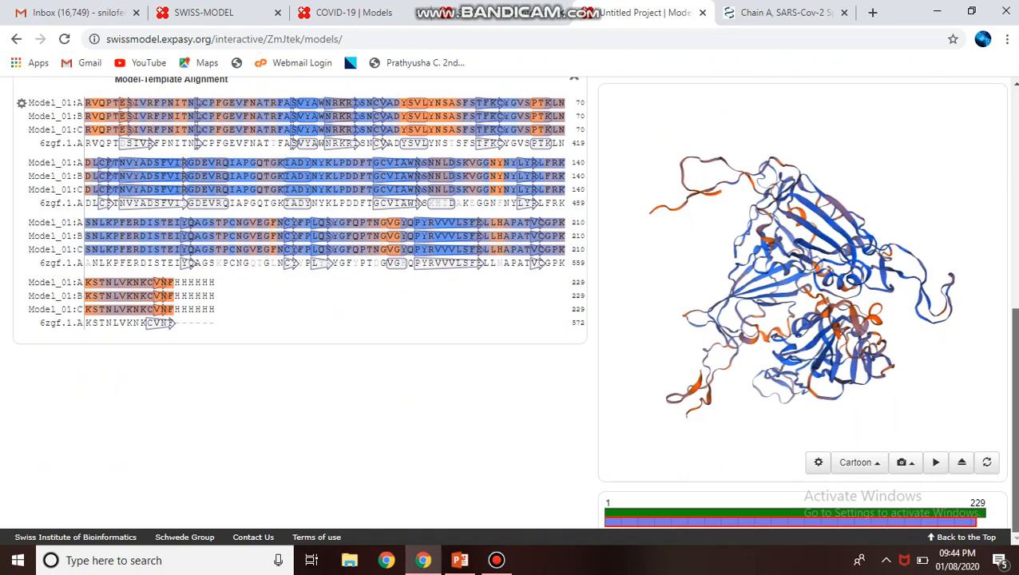
{"action": "scroll", "scroll_direction": "up", "scroll_amount": 3}
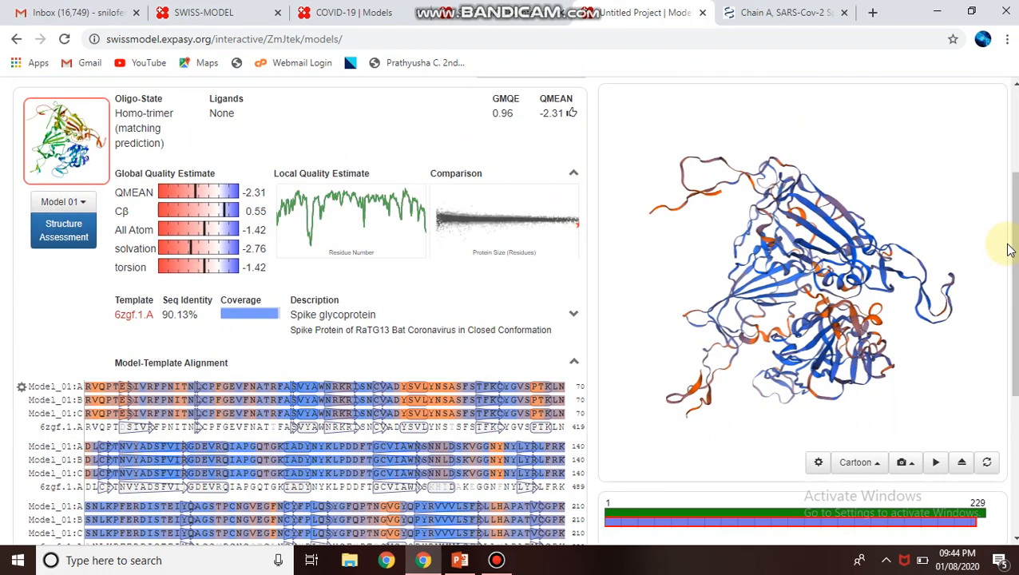
{"action": "scroll", "scroll_direction": "up", "scroll_amount": 3}
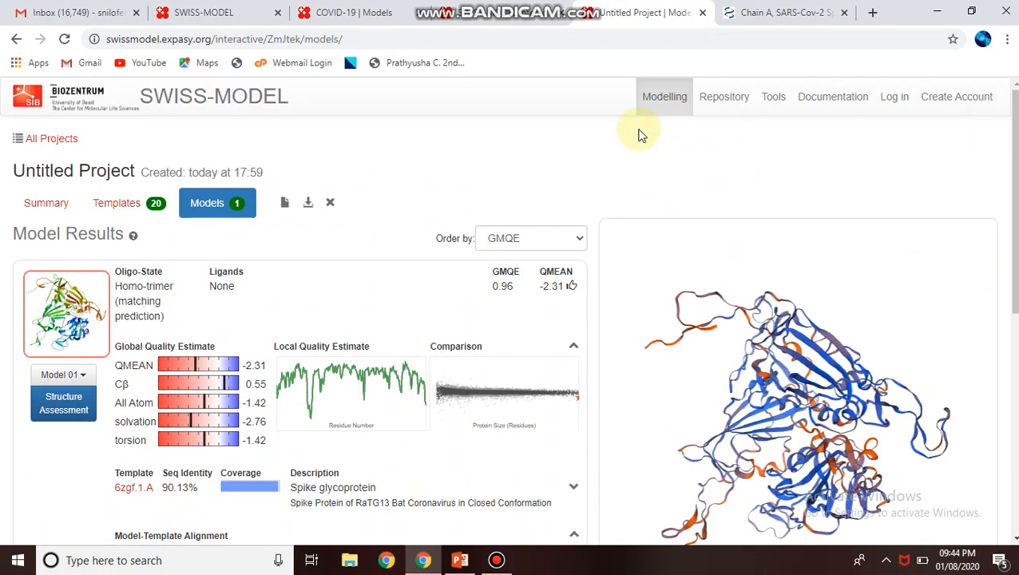
{"action": "mouse_move", "coordinate": [276, 8]}
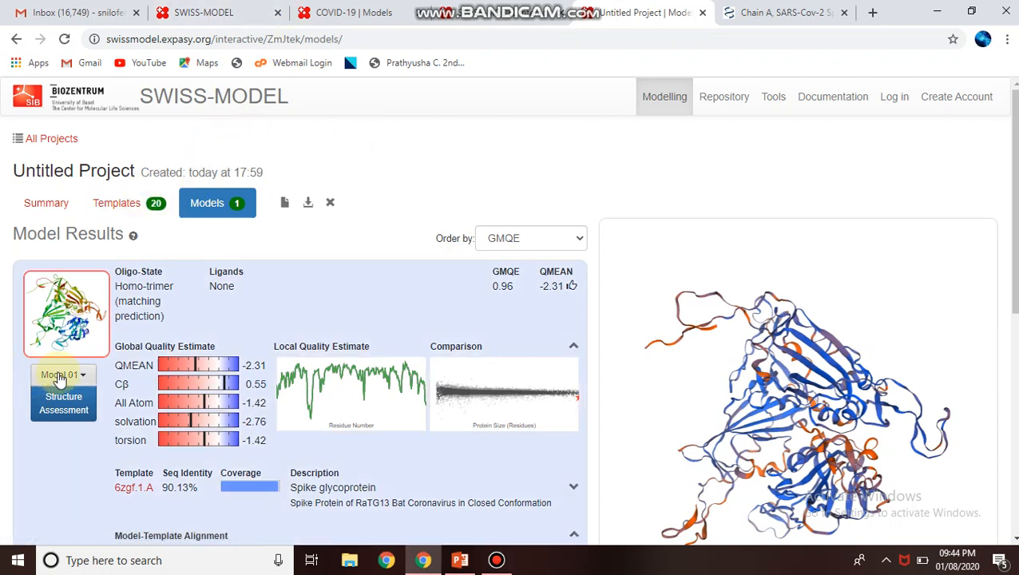
{"action": "mouse_move", "coordinate": [435, 311]}
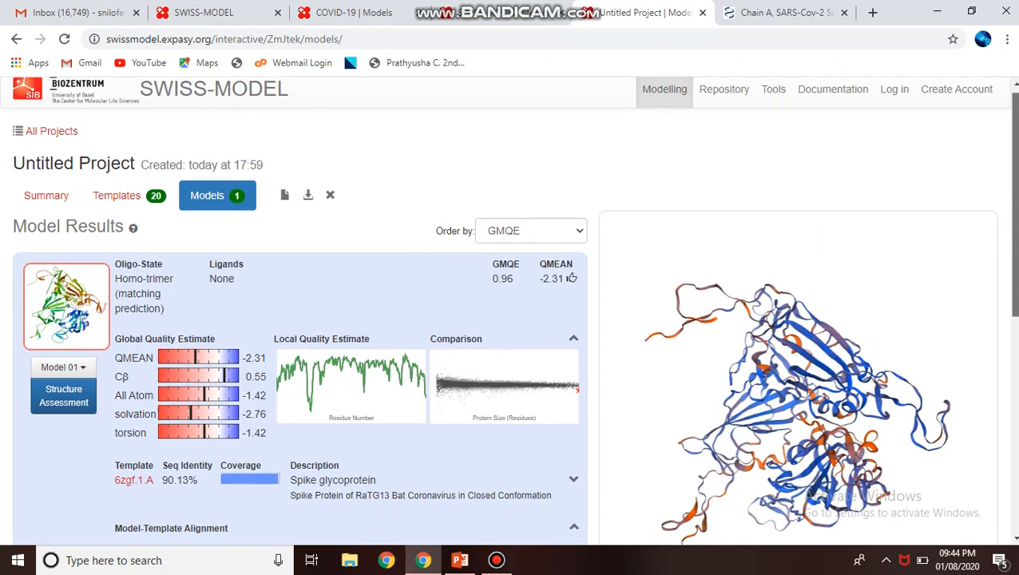
{"action": "scroll", "scroll_direction": "down", "scroll_amount": 3}
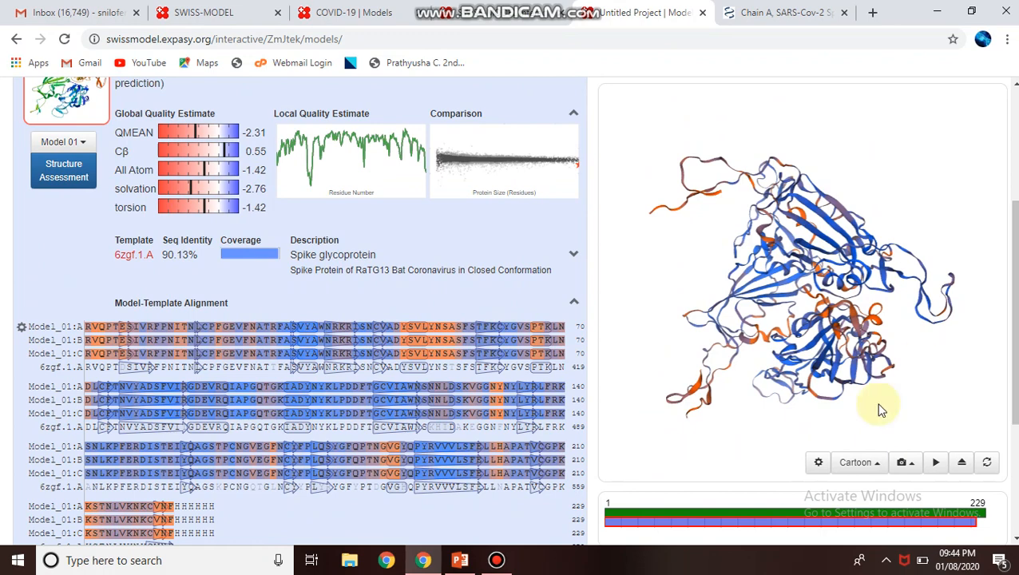
Render the spike trimer as lines, then as rope, and rotate it to inspect.
{"action": "left_click", "coordinate": [855, 462]}
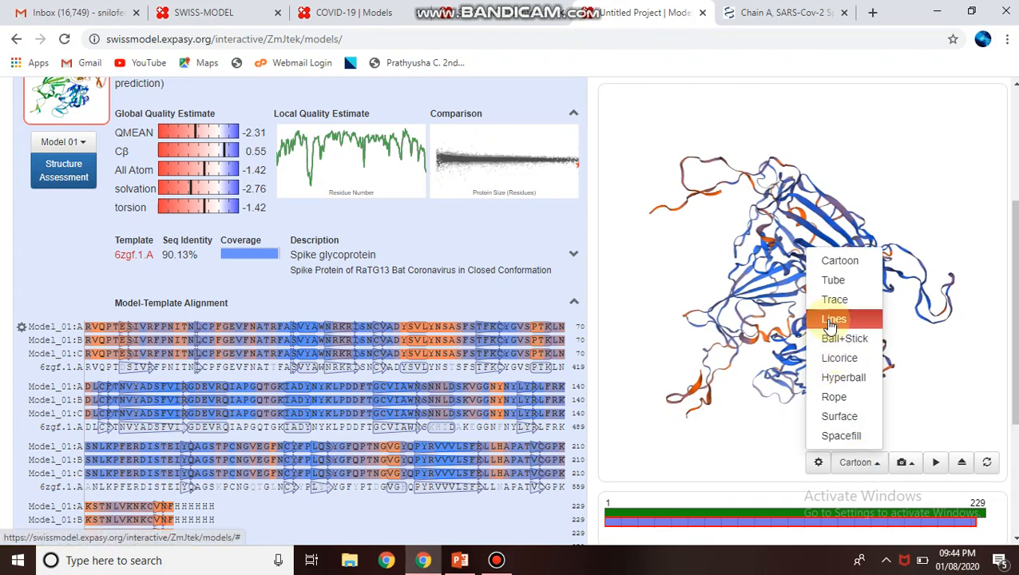
{"action": "left_click", "coordinate": [833, 319]}
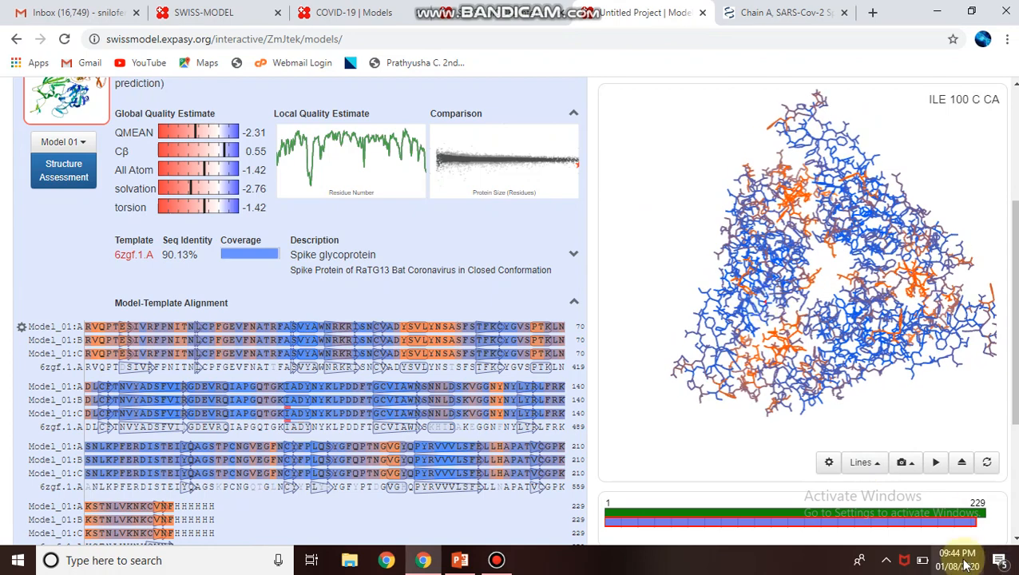
{"action": "left_click", "coordinate": [863, 462]}
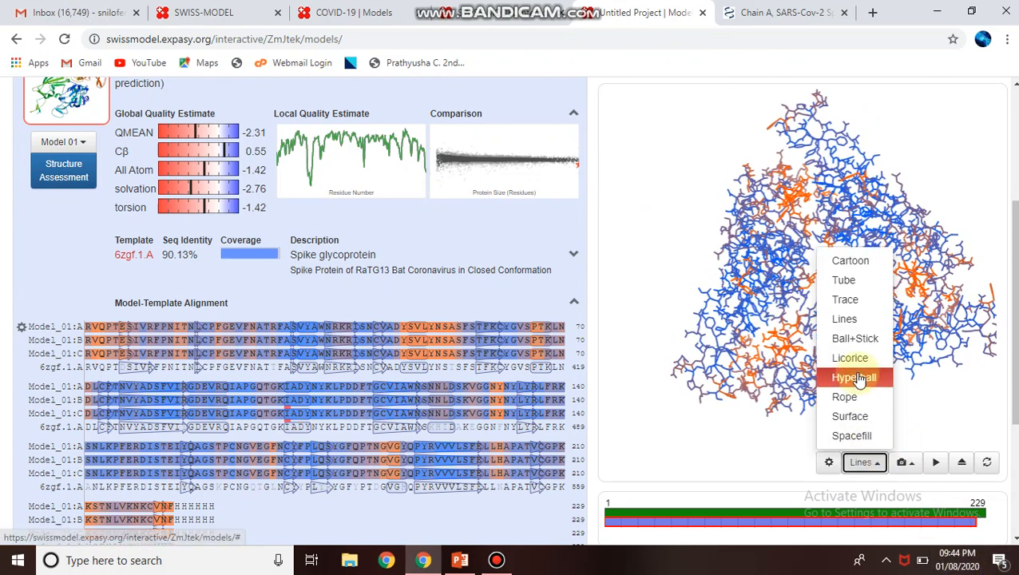
{"action": "left_click", "coordinate": [843, 396]}
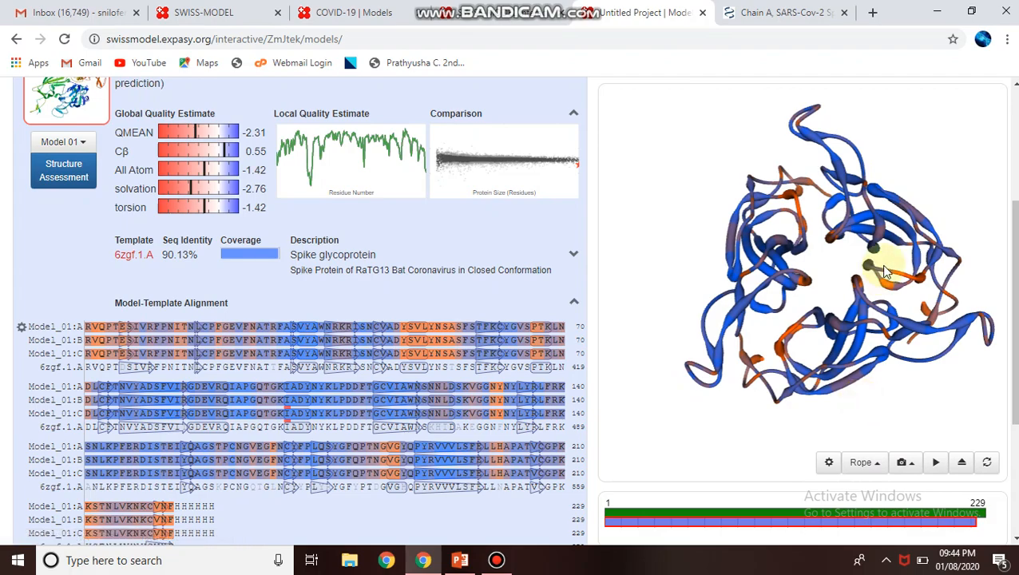
{"action": "left_click_drag", "start_coordinate": [878, 271], "coordinate": [830, 271]}
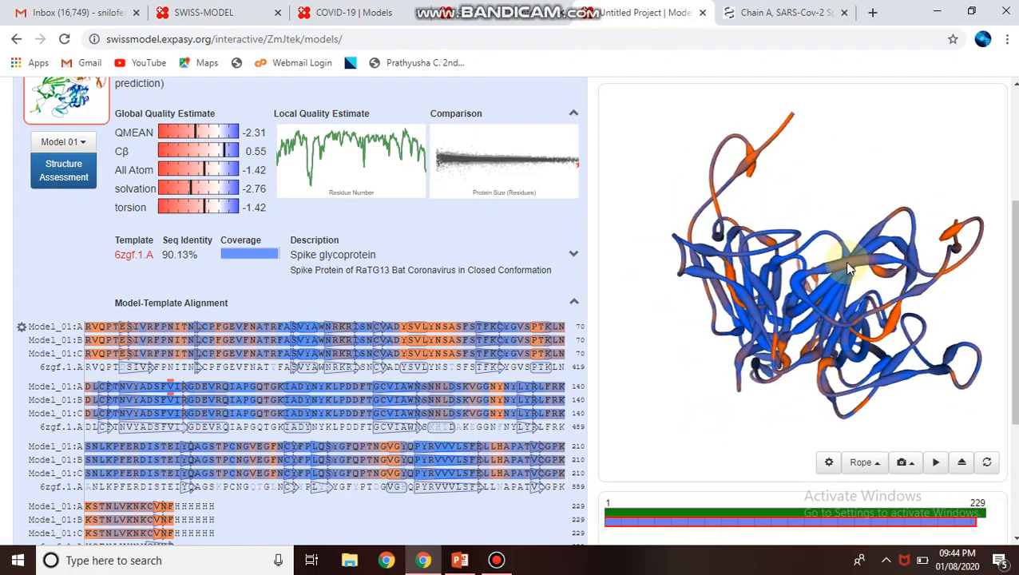
{"action": "left_click_drag", "start_coordinate": [850, 268], "coordinate": [802, 311]}
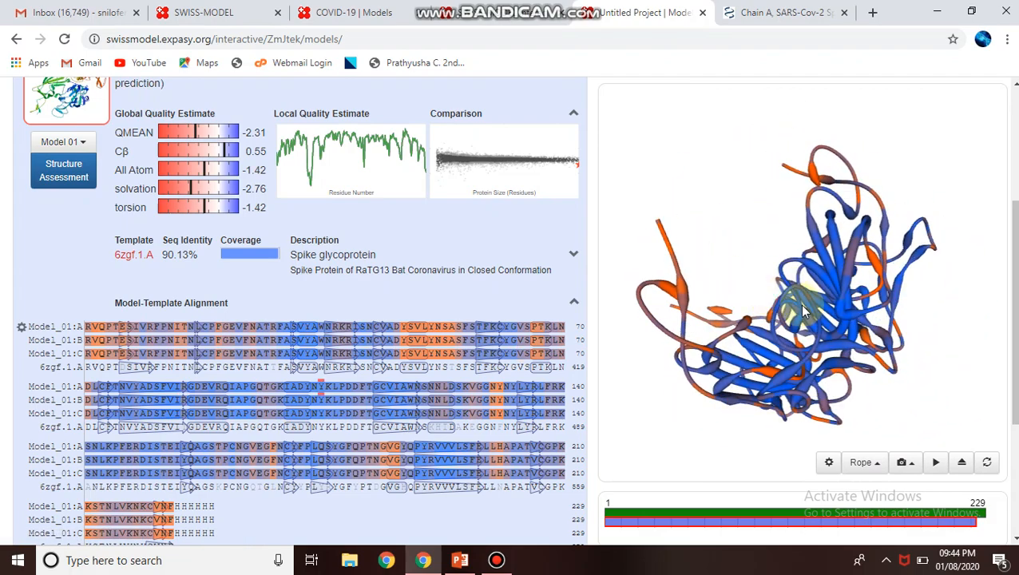
{"action": "left_click_drag", "start_coordinate": [802, 307], "coordinate": [763, 259]}
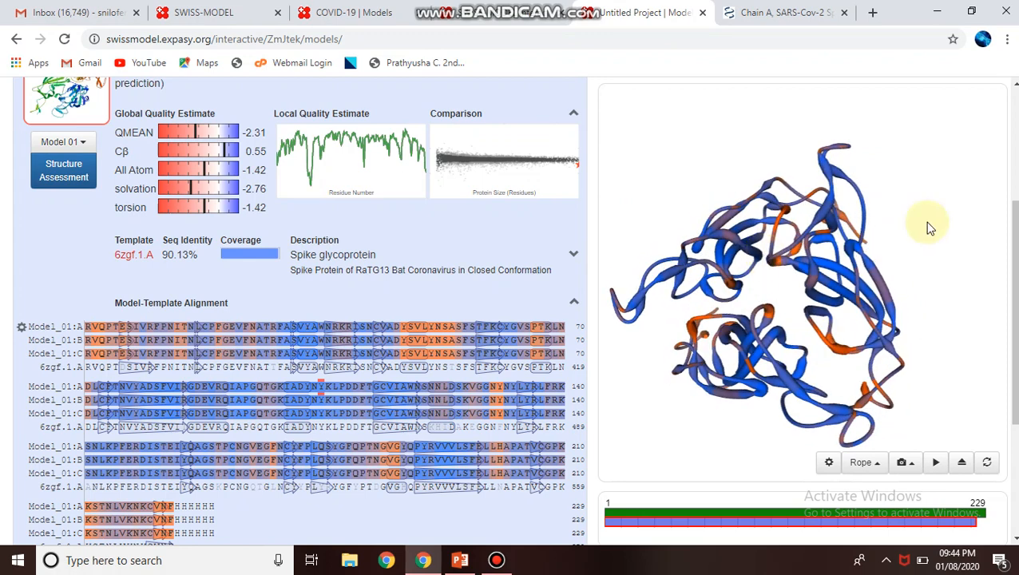
Download Model 01 in PDB format as model_01.pdb.
{"action": "scroll", "scroll_direction": "up", "scroll_amount": 3}
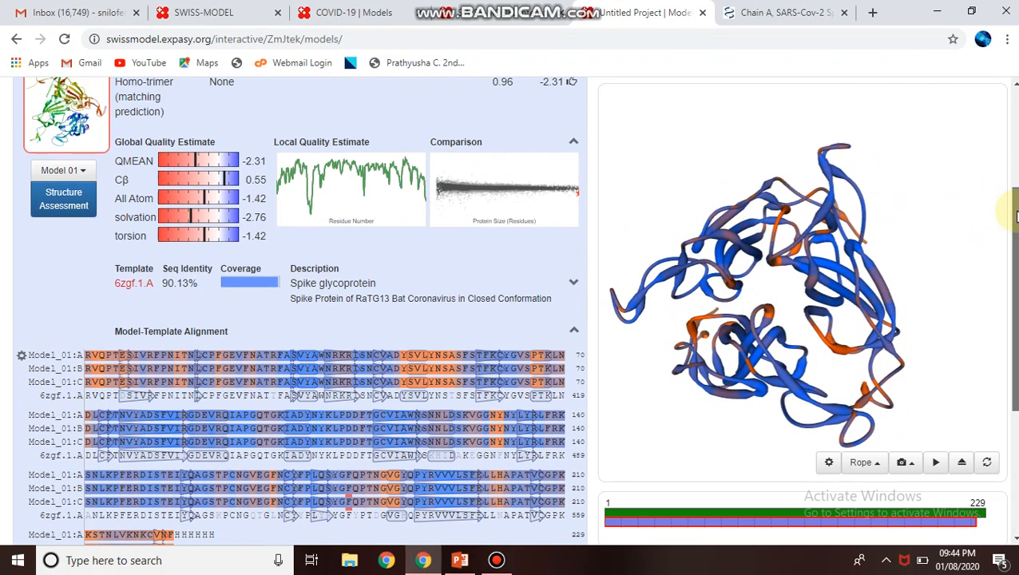
{"action": "scroll", "scroll_direction": "up", "scroll_amount": 3}
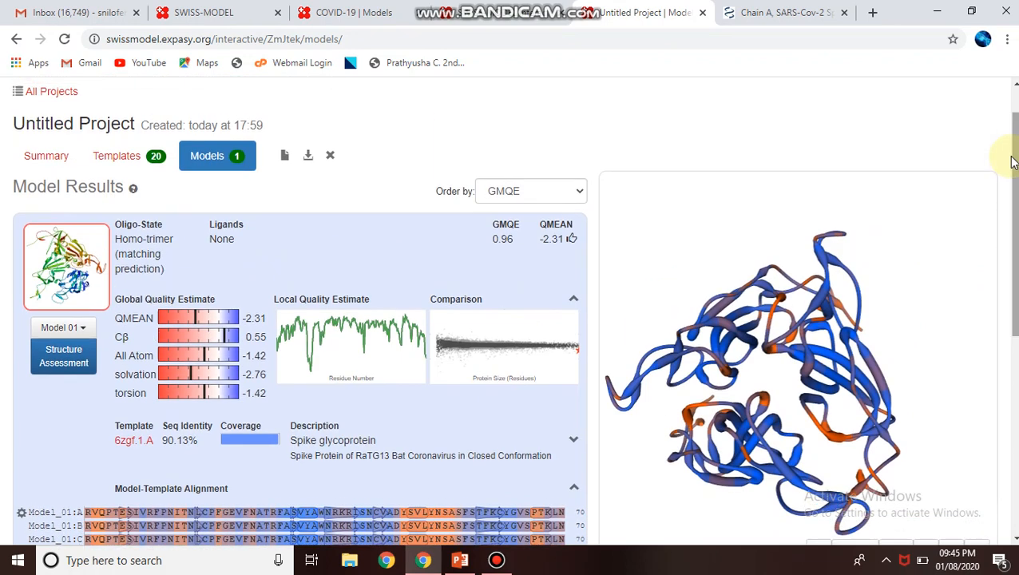
{"action": "scroll", "scroll_direction": "up", "scroll_amount": 3}
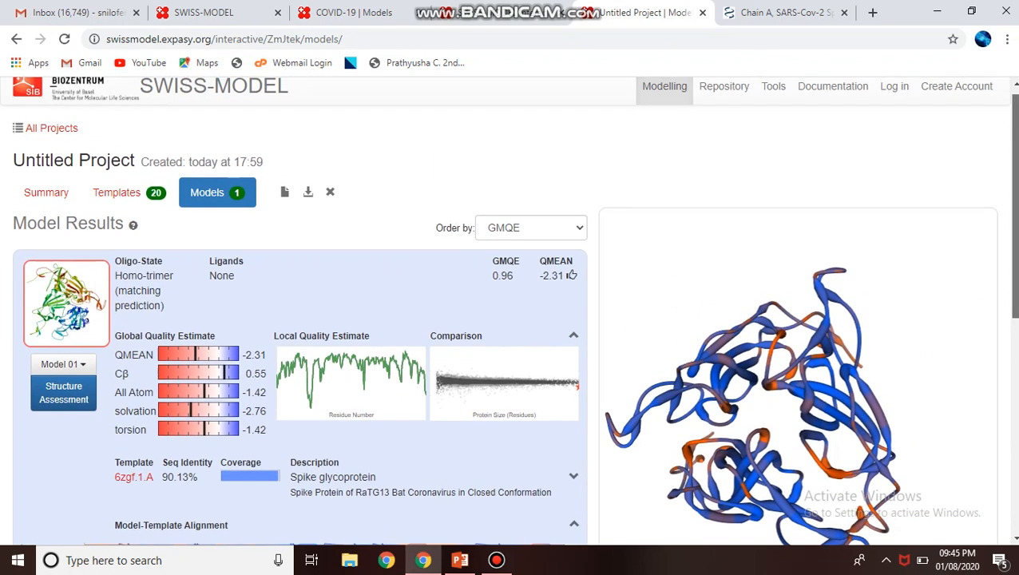
{"action": "mouse_move", "coordinate": [66, 302]}
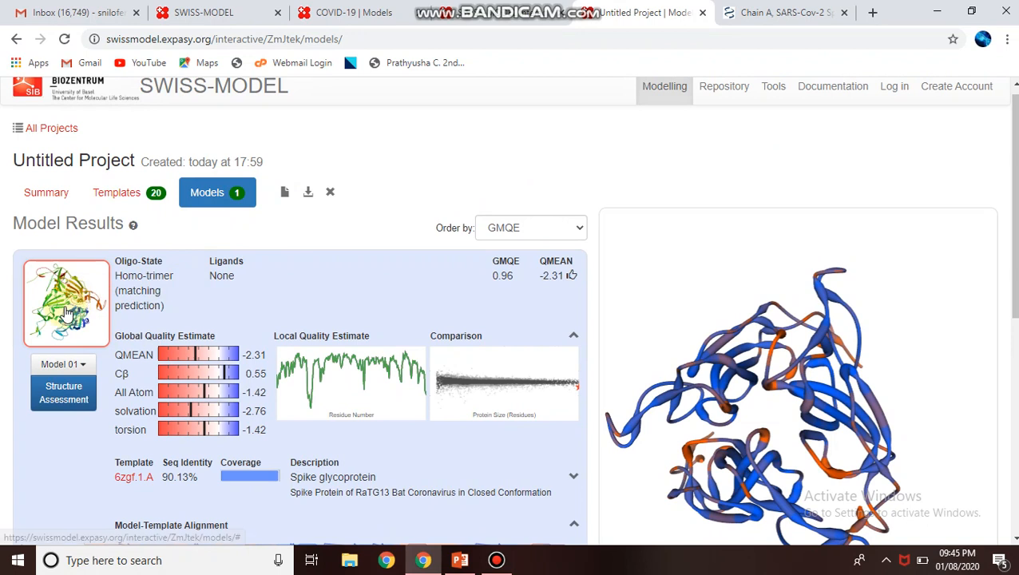
{"action": "left_click", "coordinate": [63, 364]}
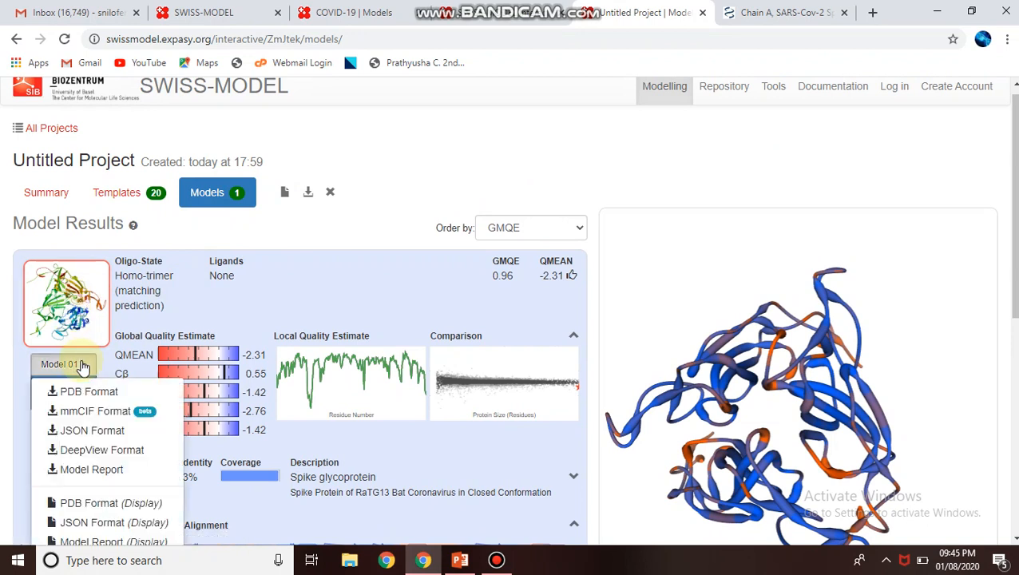
{"action": "mouse_move", "coordinate": [88, 391]}
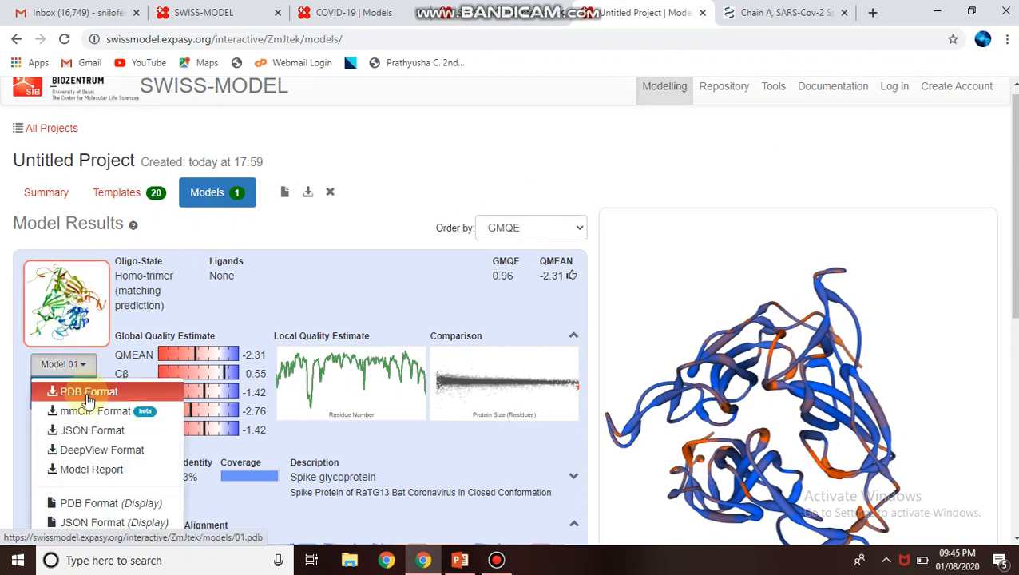
{"action": "mouse_move", "coordinate": [94, 450]}
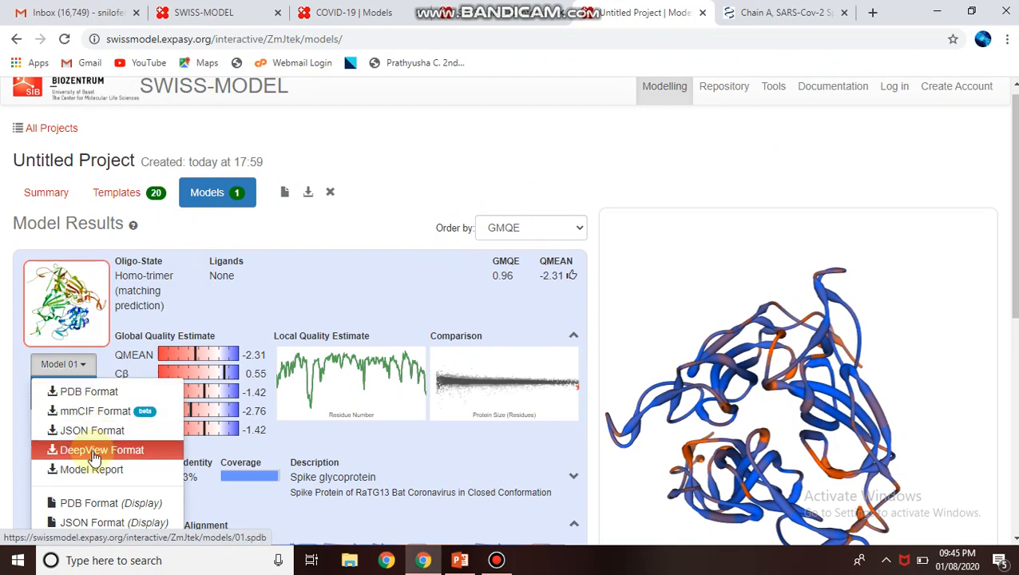
{"action": "left_click", "coordinate": [101, 450]}
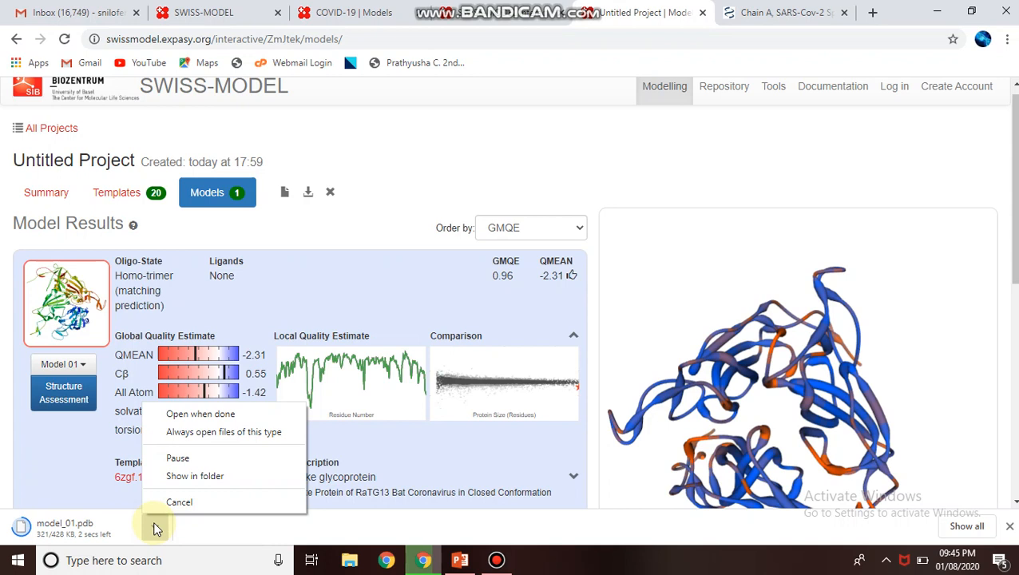
{"action": "mouse_move", "coordinate": [556, 44]}
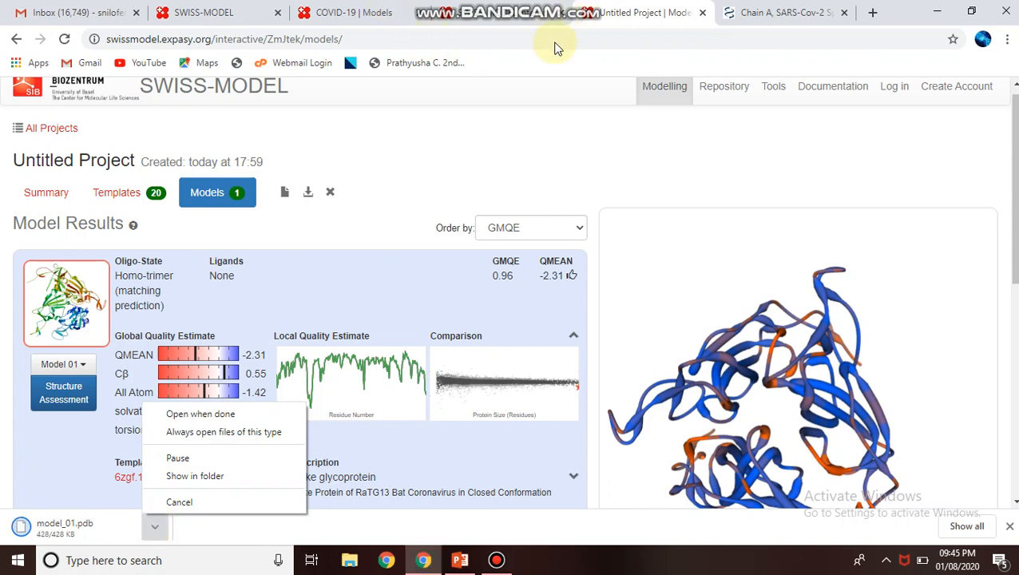